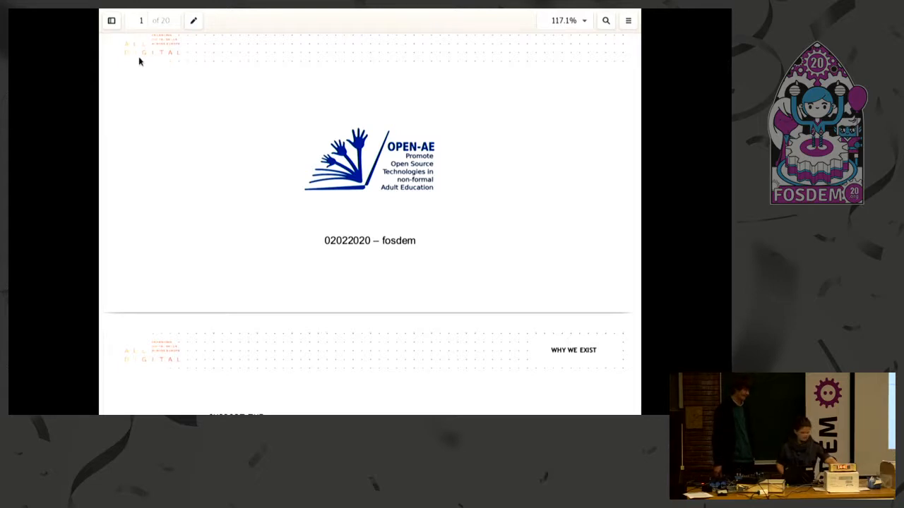
{"action": "scroll", "scroll_direction": "down", "scroll_amount": 3}
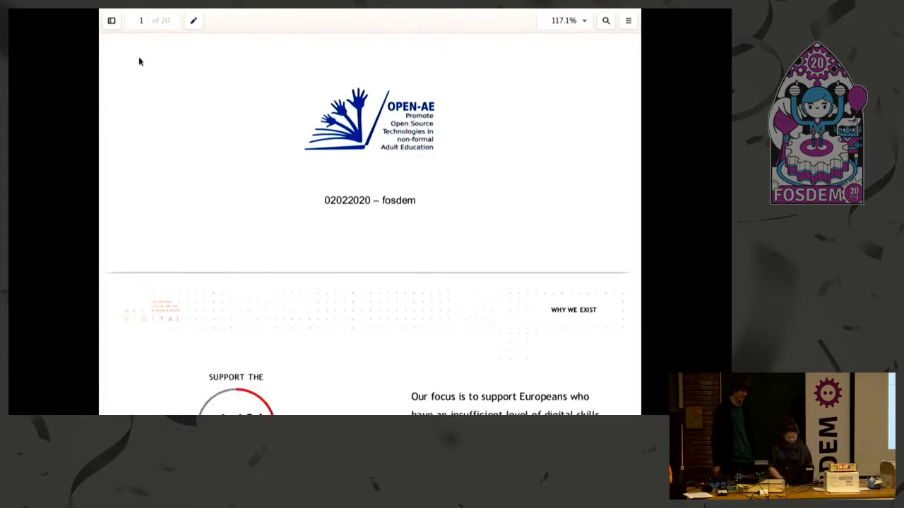
{"action": "scroll", "scroll_direction": "down", "scroll_amount": 3}
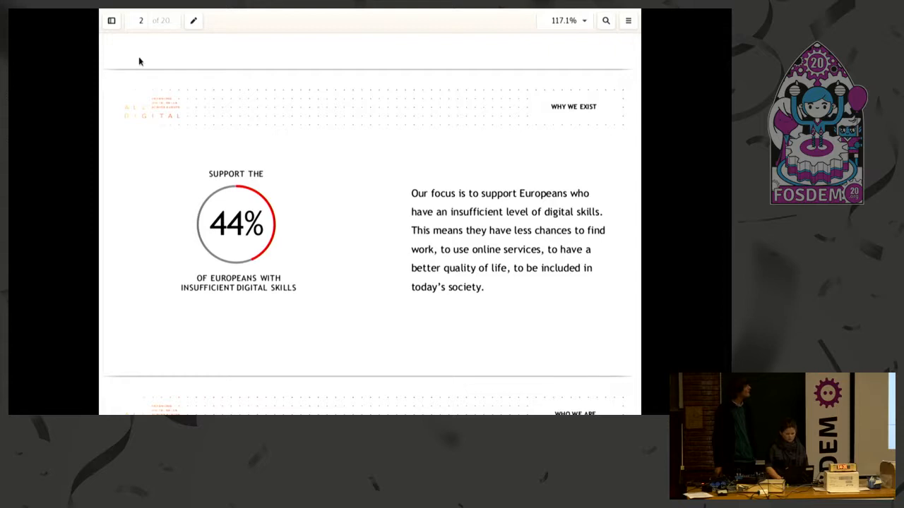
{"action": "scroll", "scroll_direction": "up", "scroll_amount": 3}
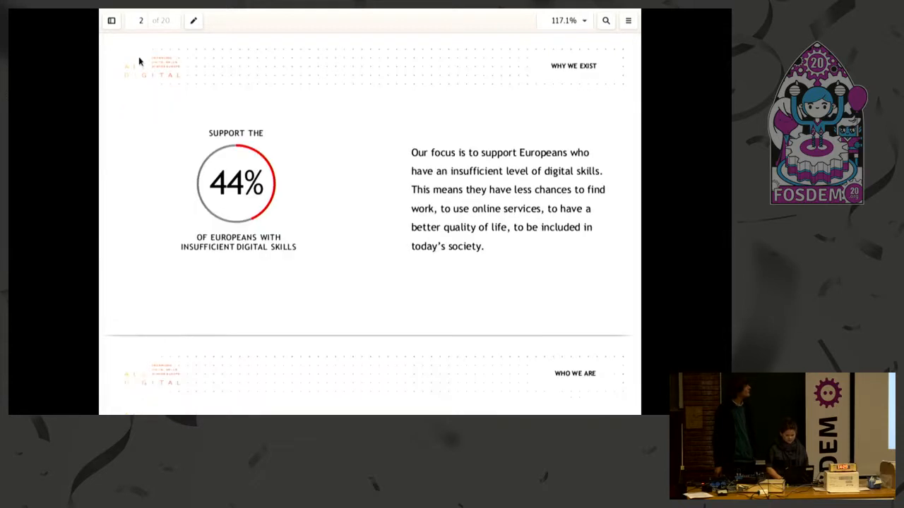
{"action": "scroll", "scroll_direction": "down", "scroll_amount": 3}
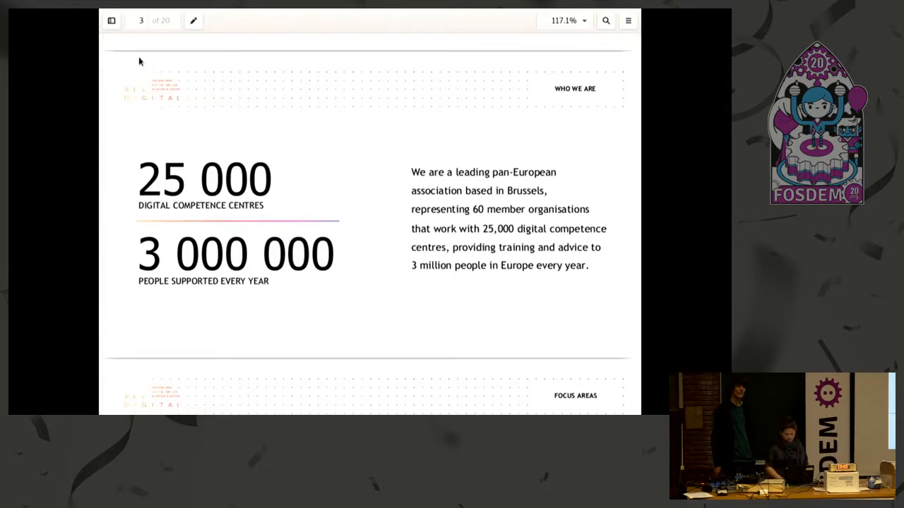
{"action": "scroll", "scroll_direction": "down", "scroll_amount": 3}
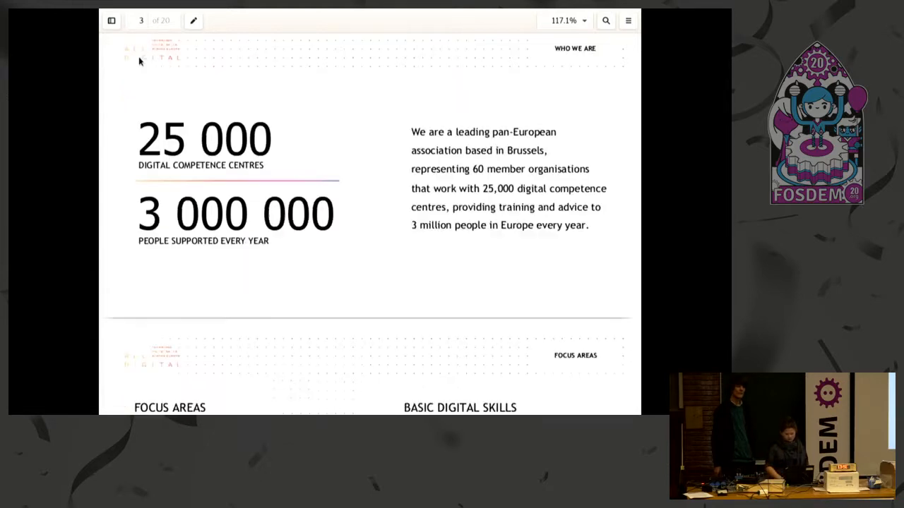
{"action": "scroll", "scroll_direction": "down", "scroll_amount": 3}
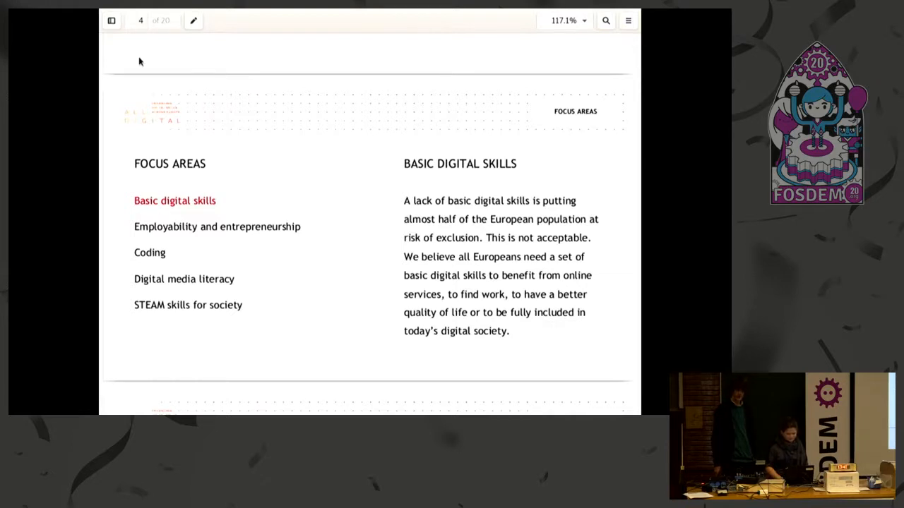
{"action": "scroll", "scroll_direction": "down", "scroll_amount": 3}
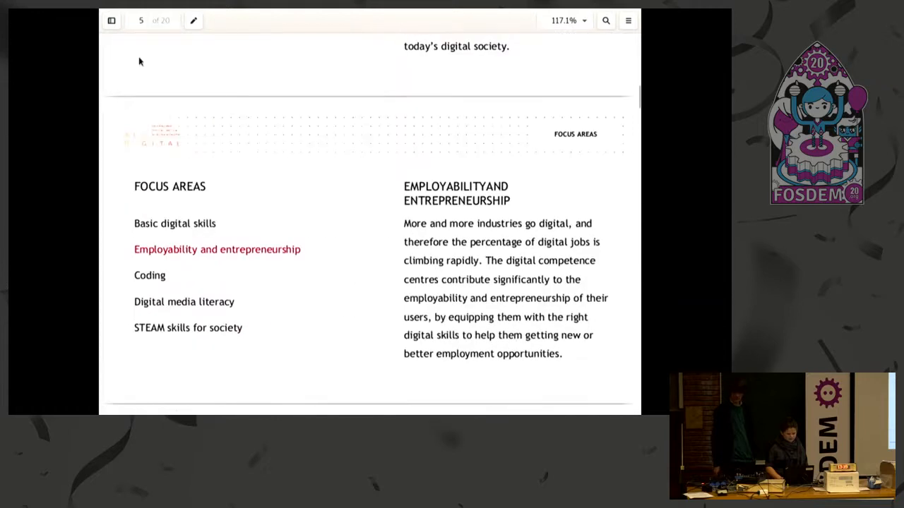
{"action": "scroll", "scroll_direction": "down", "scroll_amount": 3}
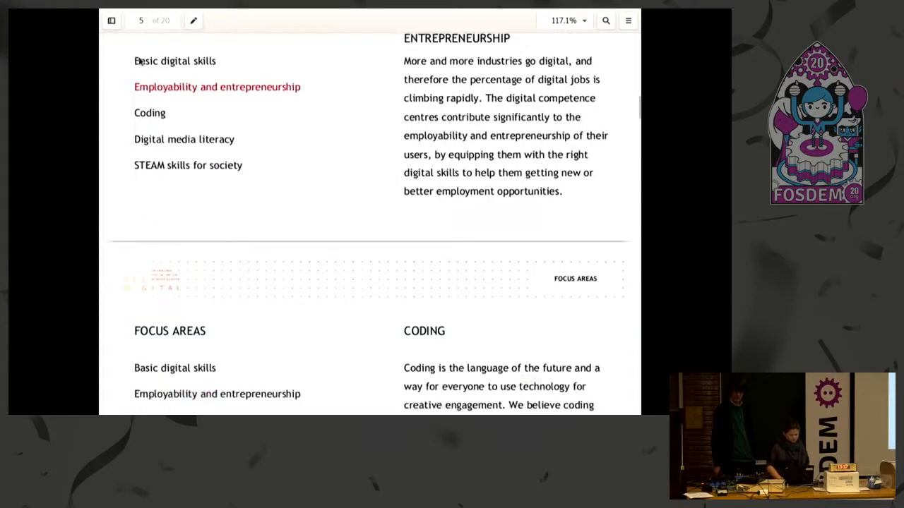
{"action": "scroll", "scroll_direction": "down", "scroll_amount": 3}
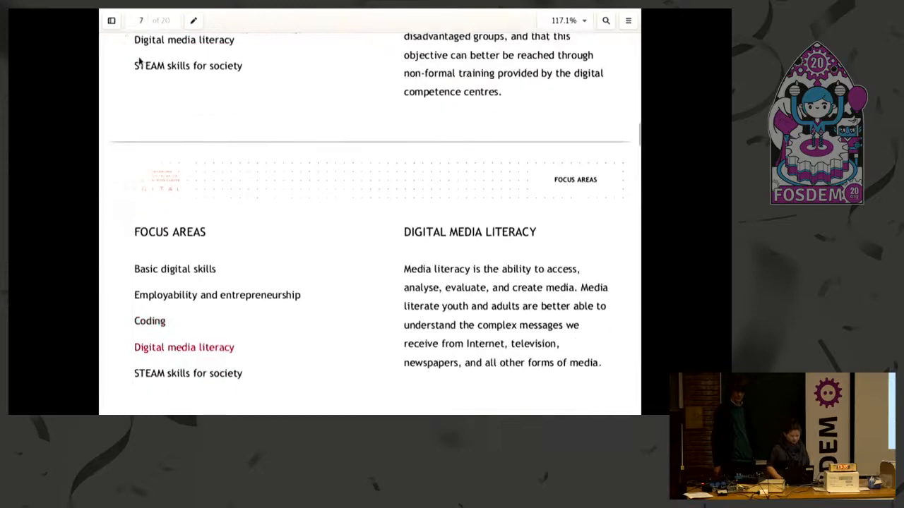
{"action": "scroll", "scroll_direction": "down", "scroll_amount": 3}
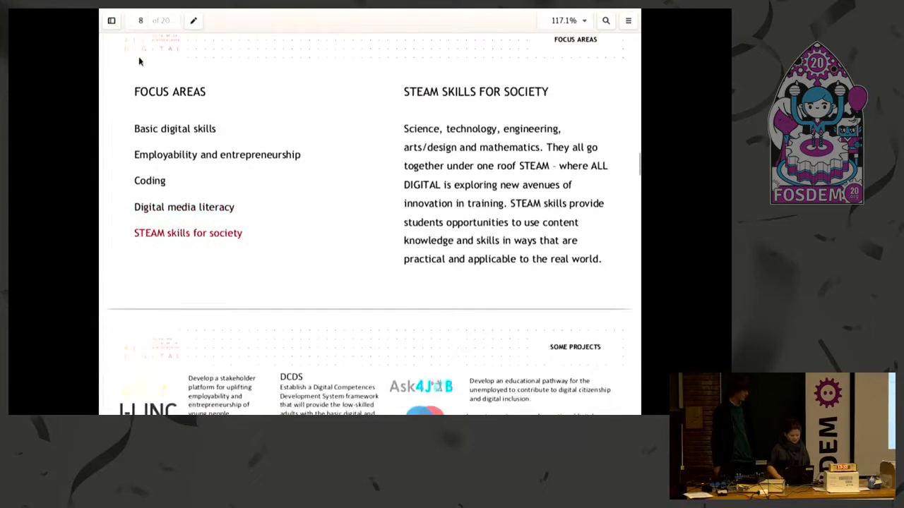
{"action": "scroll", "scroll_direction": "down", "scroll_amount": 3}
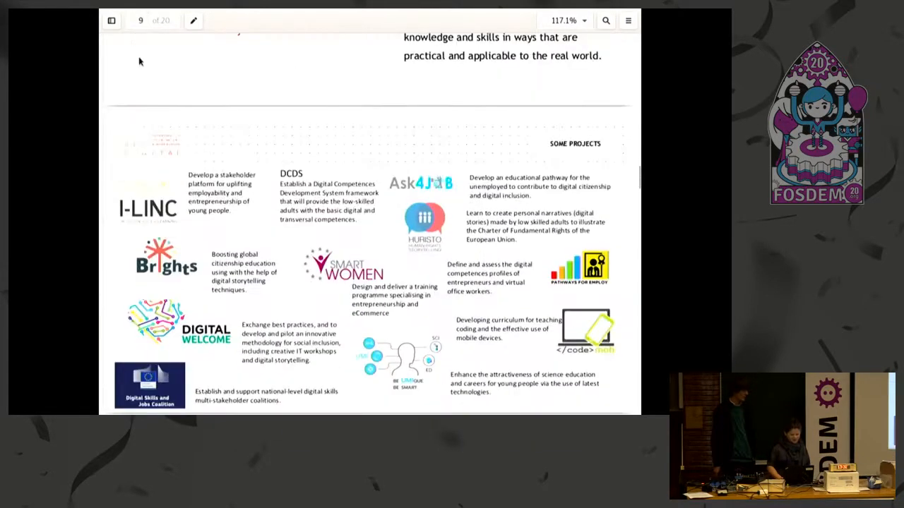
{"action": "scroll", "scroll_direction": "down", "scroll_amount": 3}
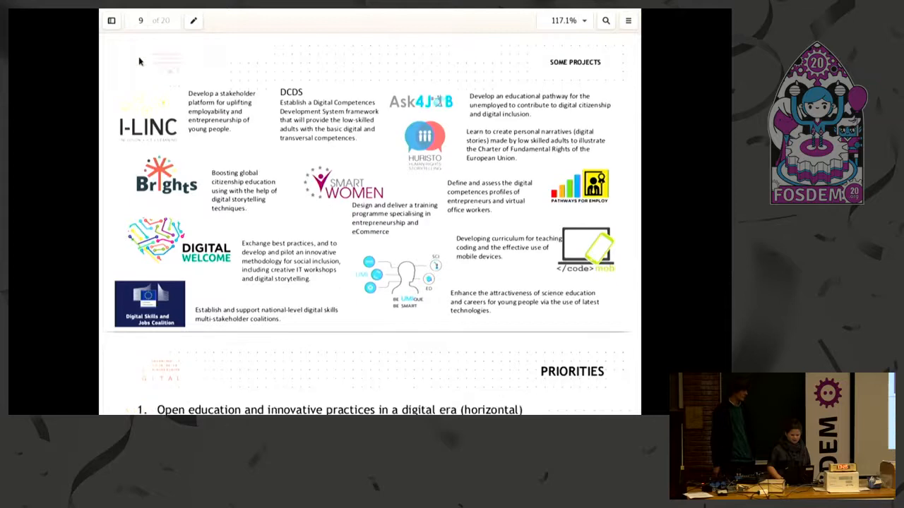
{"action": "scroll", "scroll_direction": "down", "scroll_amount": 3}
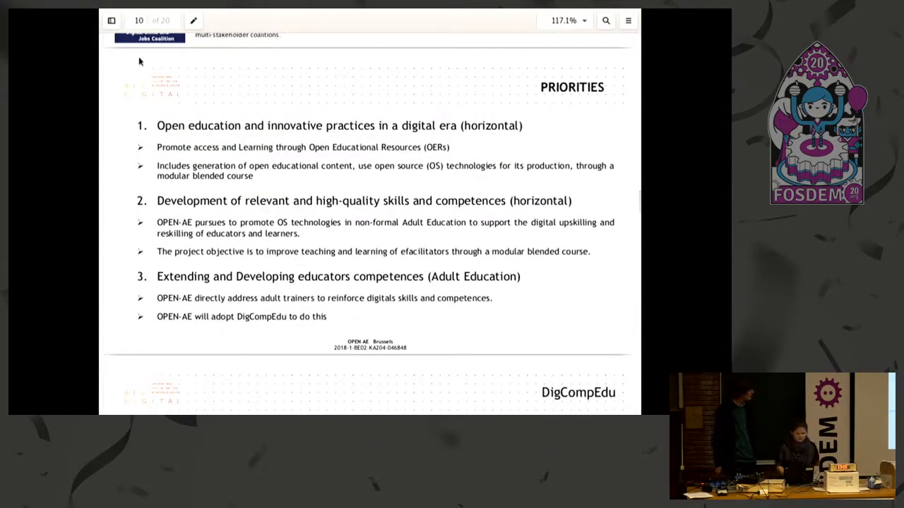
{"action": "scroll", "scroll_direction": "down", "scroll_amount": 3}
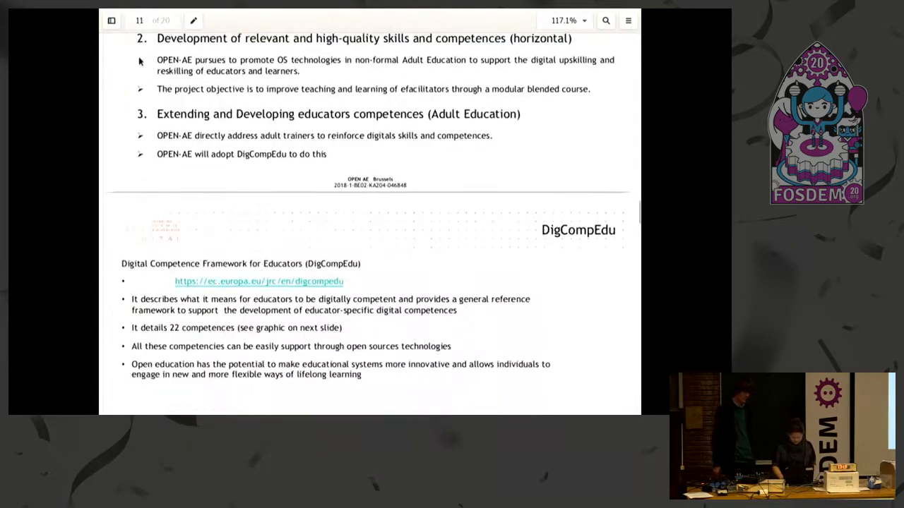
{"action": "scroll", "scroll_direction": "down", "scroll_amount": 3}
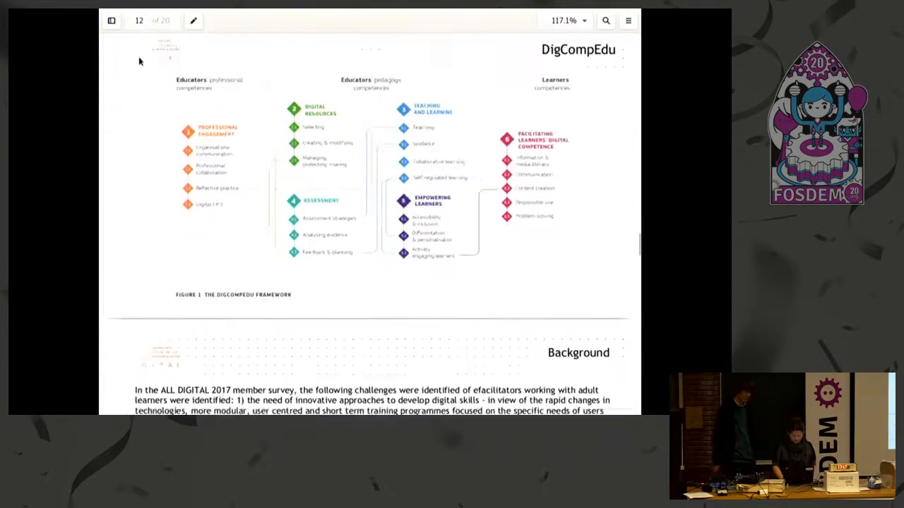
{"action": "scroll", "scroll_direction": "down", "scroll_amount": 3}
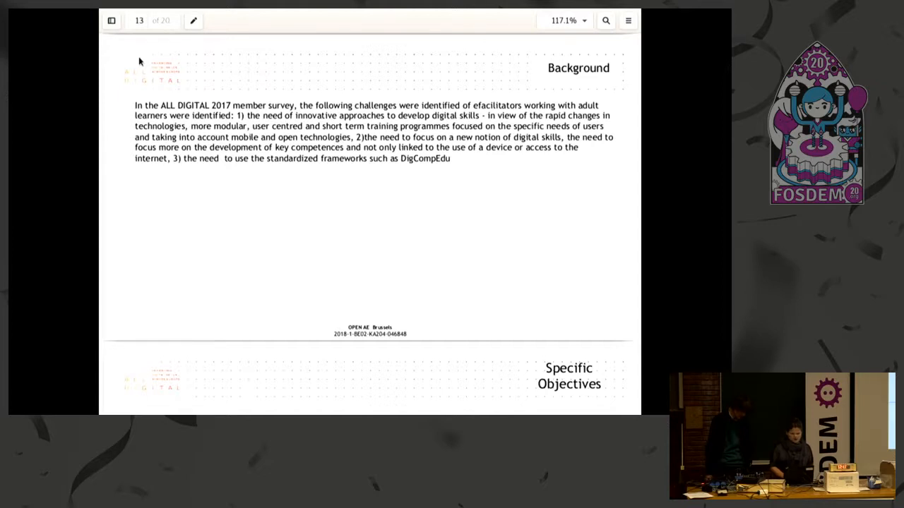
{"action": "scroll", "scroll_direction": "down", "scroll_amount": 3}
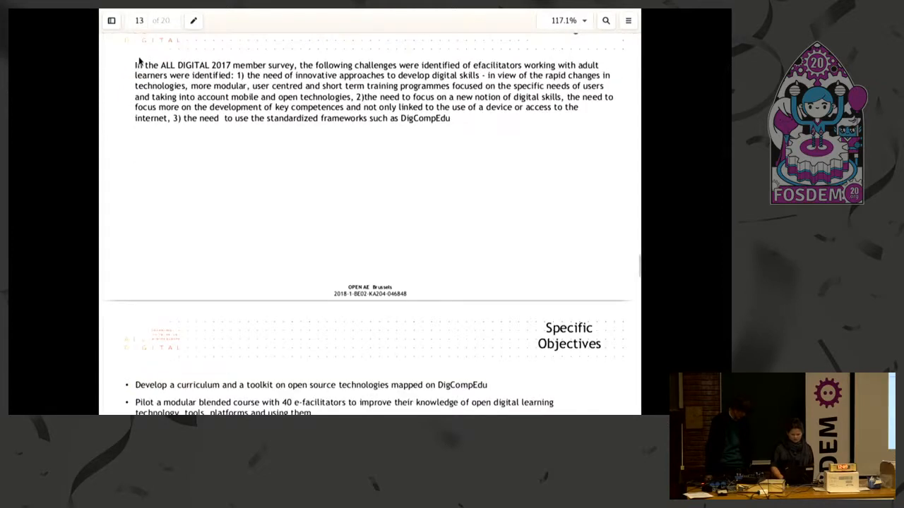
{"action": "scroll", "scroll_direction": "up", "scroll_amount": 3}
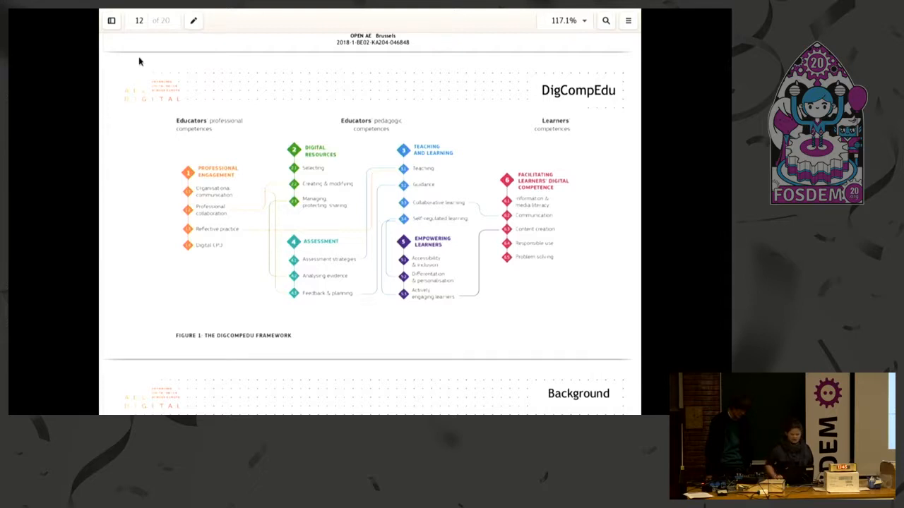
{"action": "scroll", "scroll_direction": "down", "scroll_amount": 3}
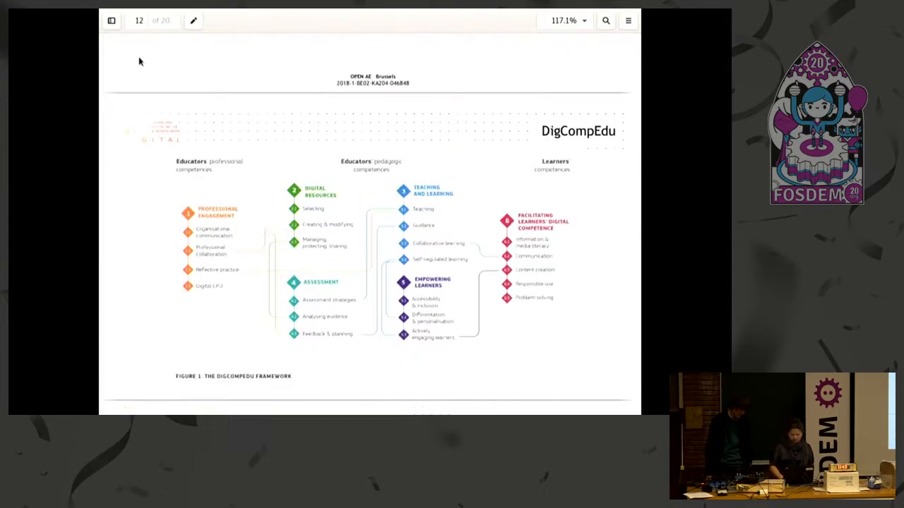
{"action": "scroll", "scroll_direction": "up", "scroll_amount": 3}
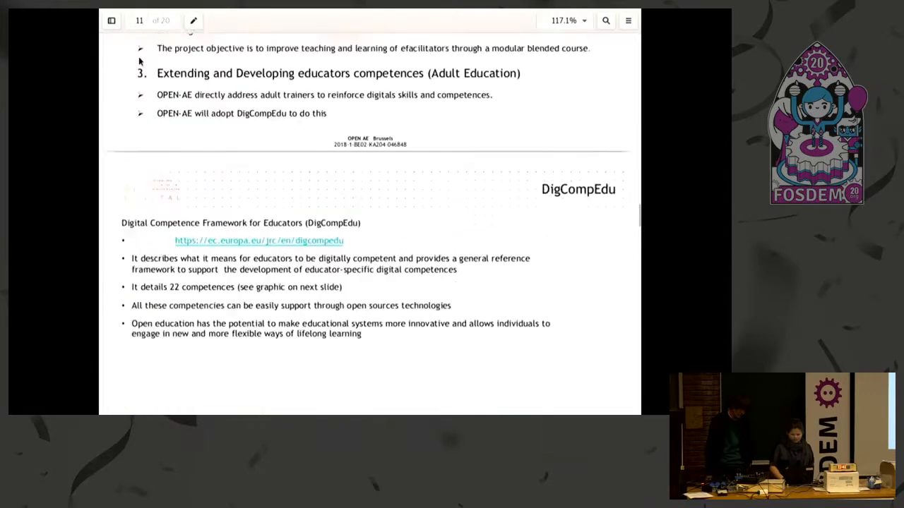
{"action": "scroll", "scroll_direction": "up", "scroll_amount": 3}
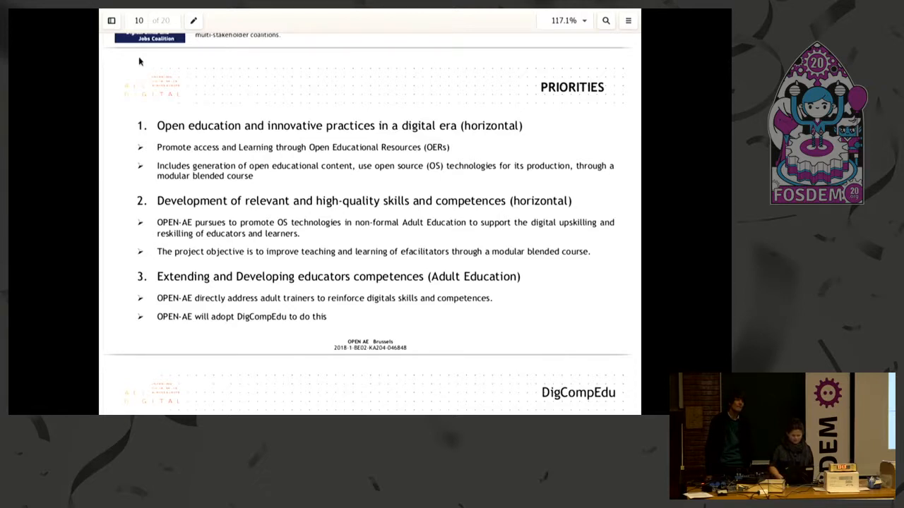
{"action": "scroll", "scroll_direction": "down", "scroll_amount": 3}
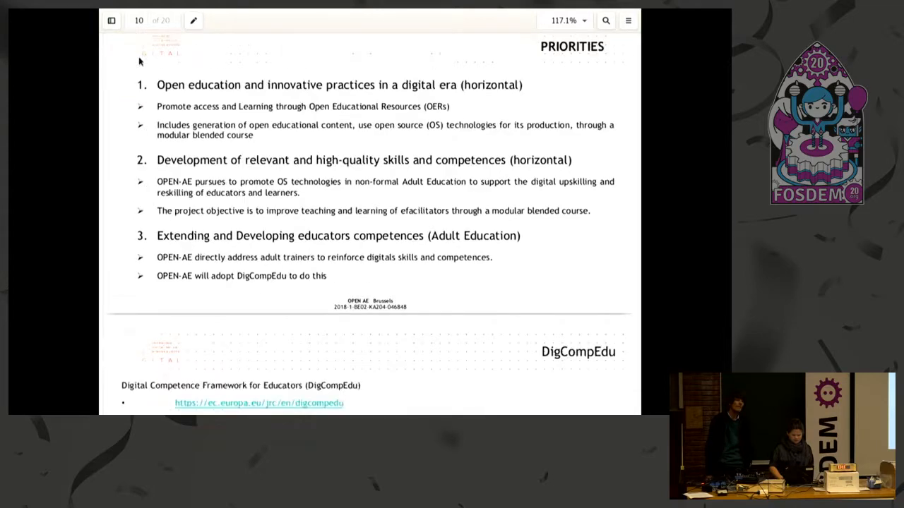
{"action": "scroll", "scroll_direction": "down", "scroll_amount": 3}
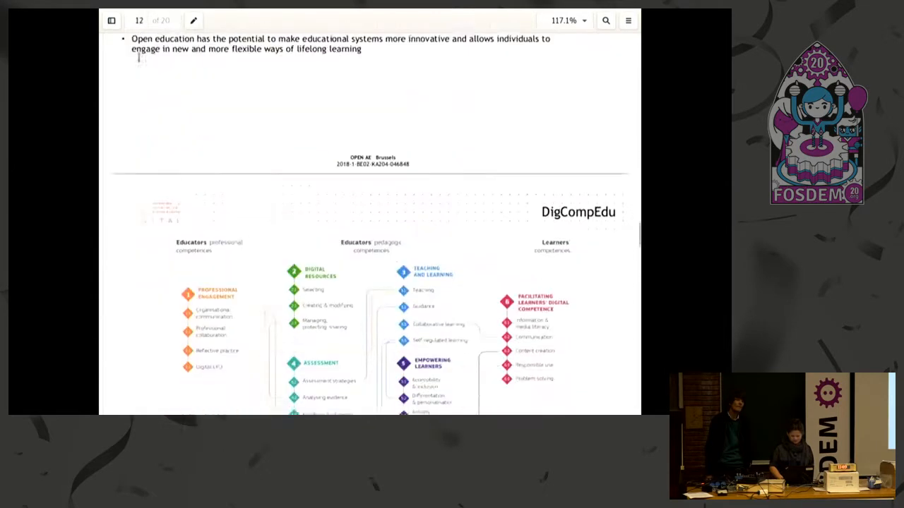
{"action": "scroll", "scroll_direction": "down", "scroll_amount": 3}
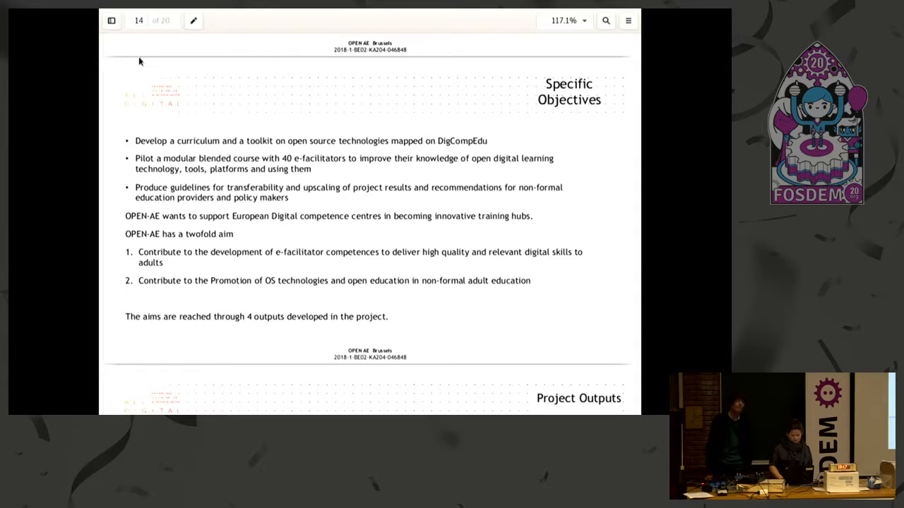
{"action": "scroll", "scroll_direction": "down", "scroll_amount": 3}
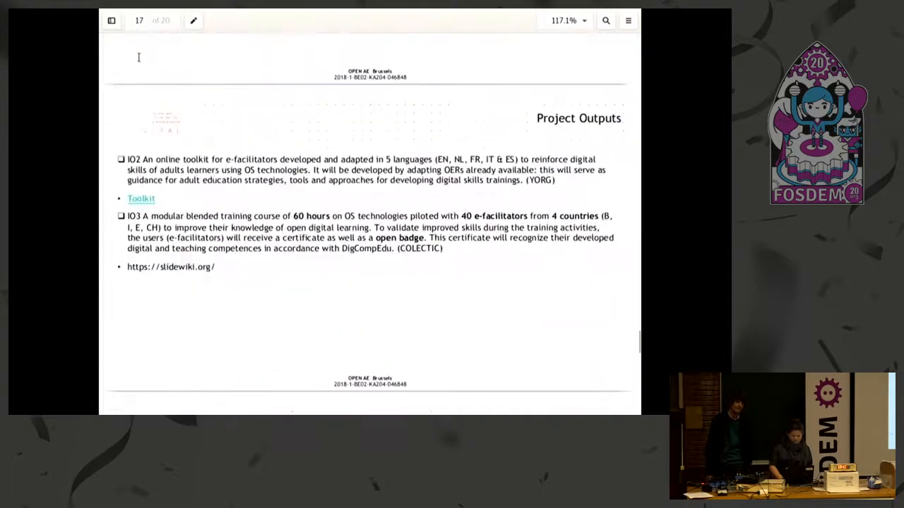
{"action": "scroll", "scroll_direction": "down", "scroll_amount": 3}
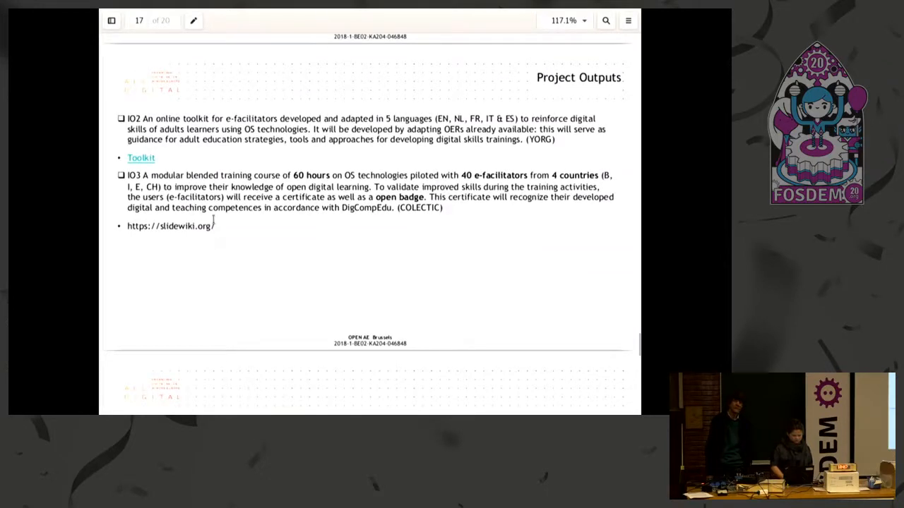
{"action": "mouse_move", "coordinate": [221, 231]}
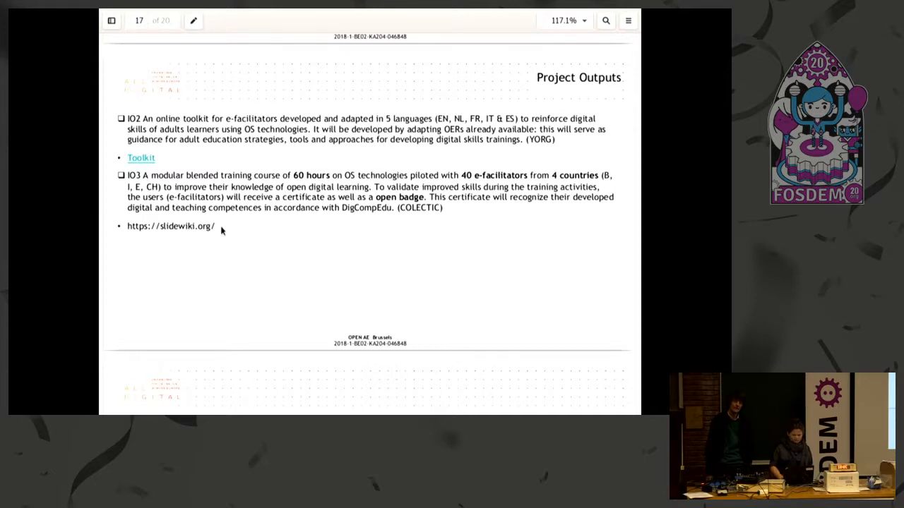
{"action": "scroll", "scroll_direction": "down", "scroll_amount": 3}
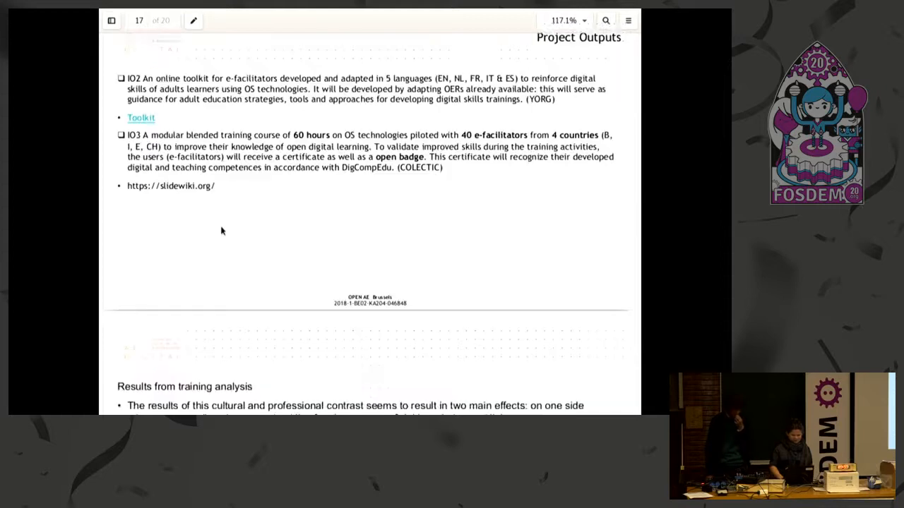
{"action": "scroll", "scroll_direction": "down", "scroll_amount": 3}
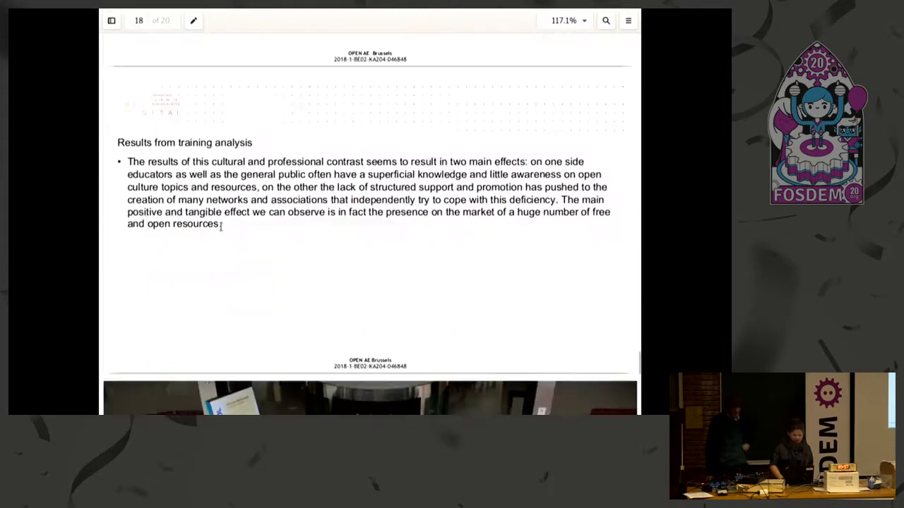